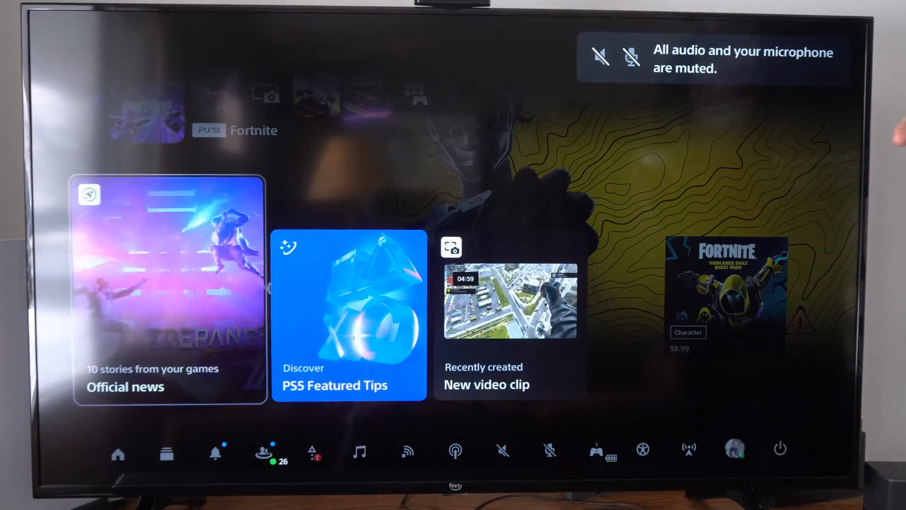
- Show the notifications list with the Call of Duty download, Minecraft update and friend requests
click(216, 451)
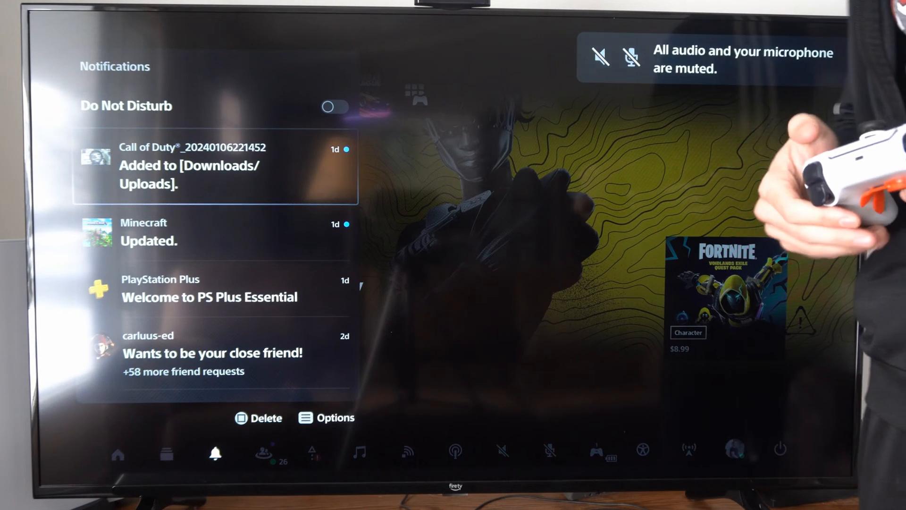
- Dismiss the notifications list and land back on the Fortnite home screen
click(326, 417)
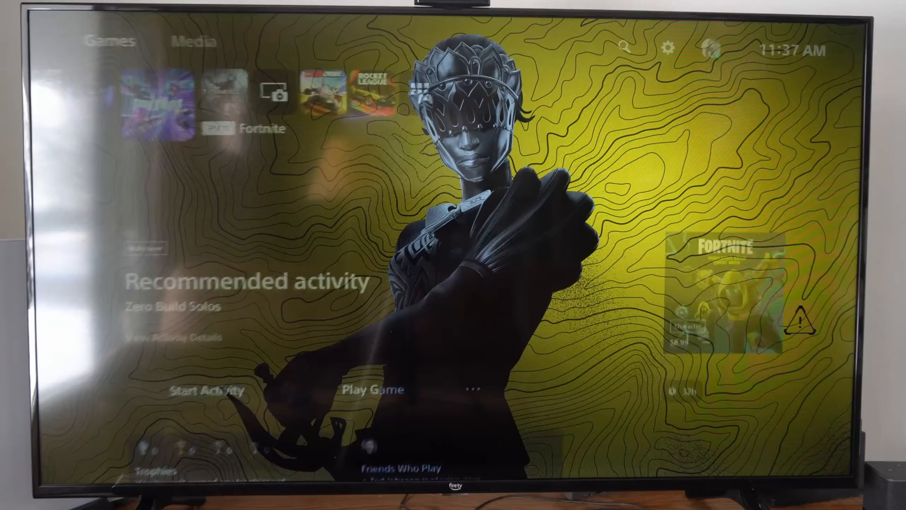
- Reach Notifications in Settings, showing pop-up, preview and sound all enabled
click(671, 49)
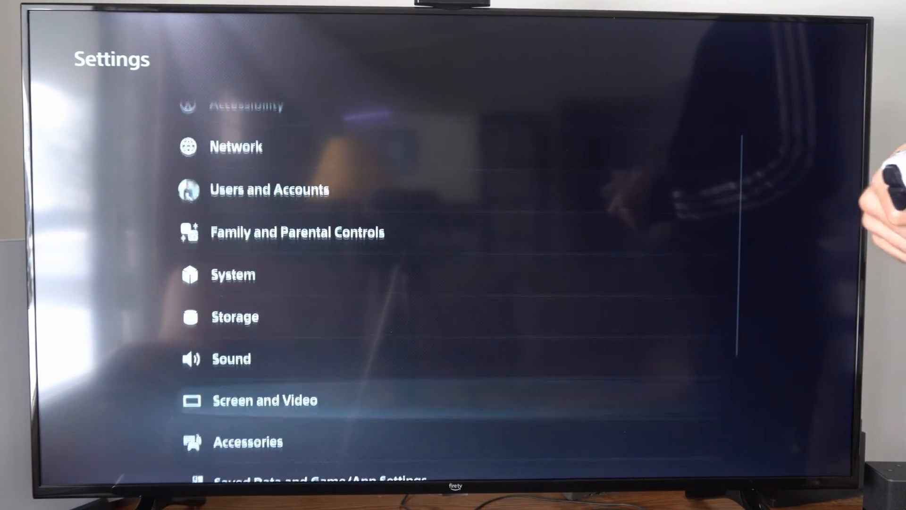
scroll(down, 3)
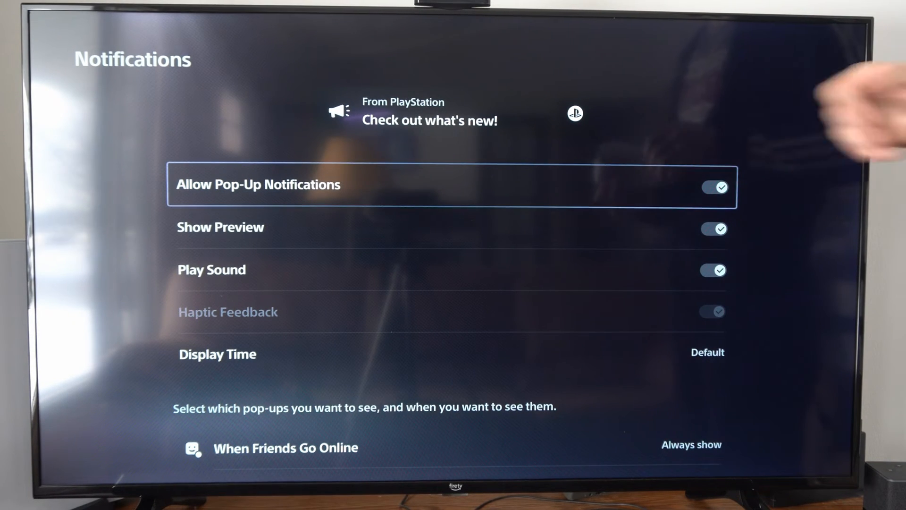
click(715, 187)
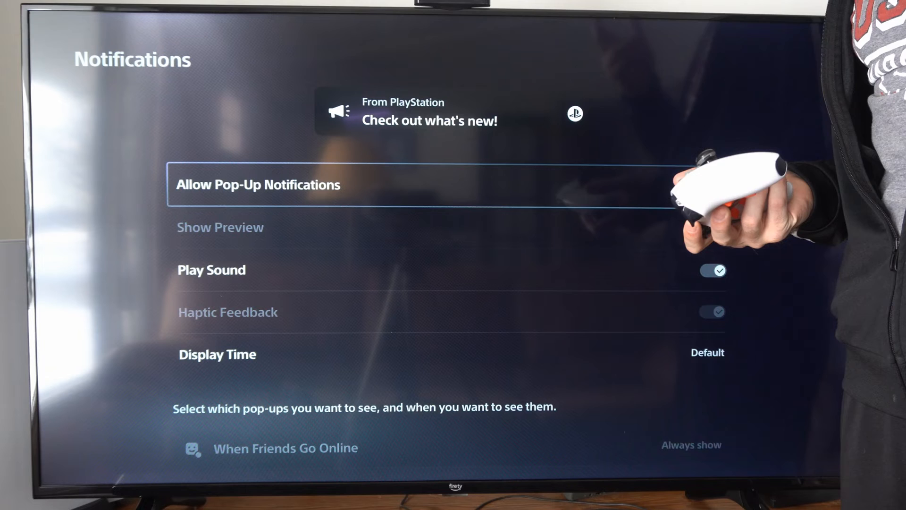
click(714, 187)
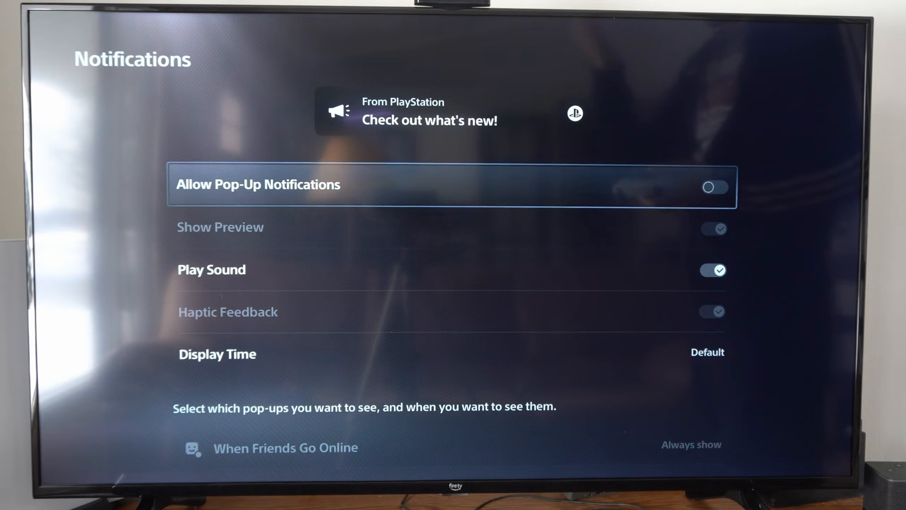
click(712, 187)
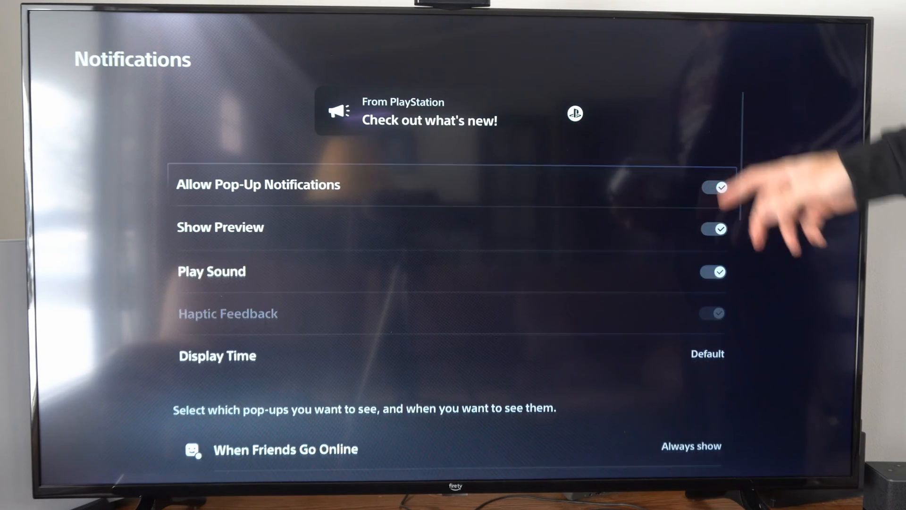
- Step through Show Preview, Play Sound and Display Time, then reveal Game Invitations, Trophies and Challenges pop-up options
key(Down)
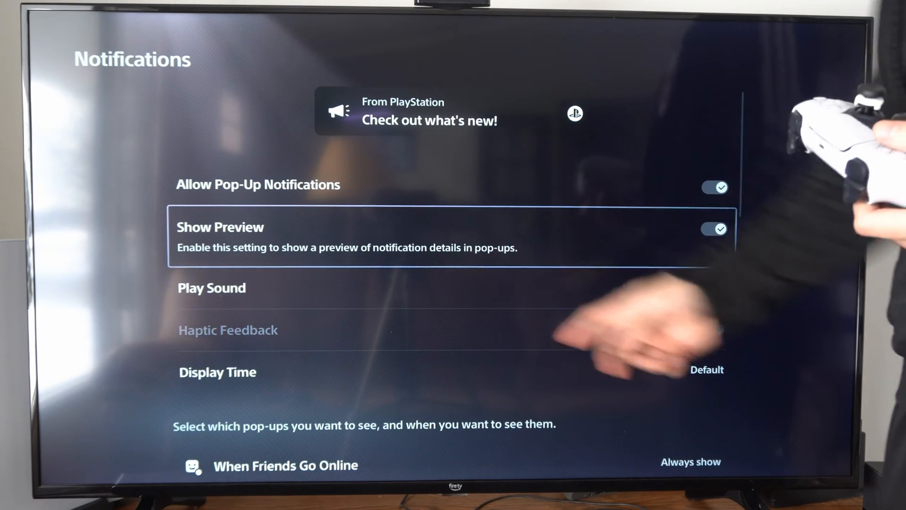
key(Down)
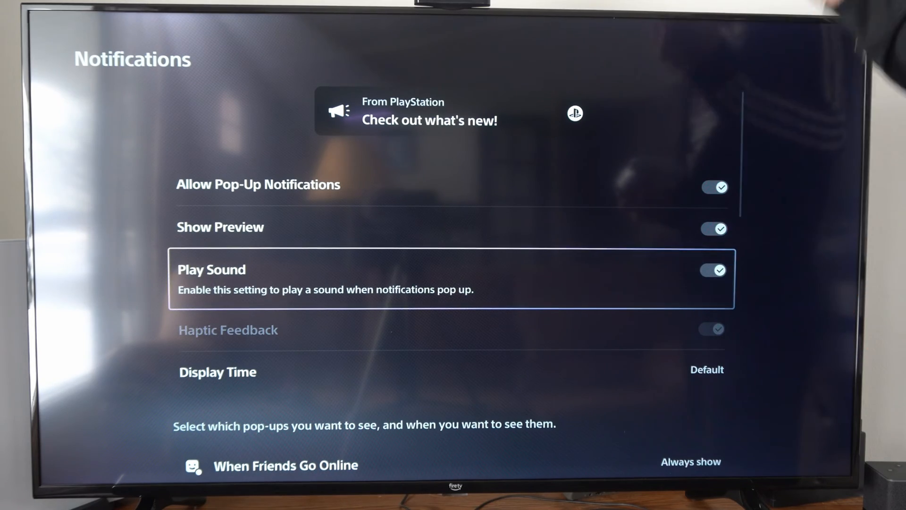
key(Down)
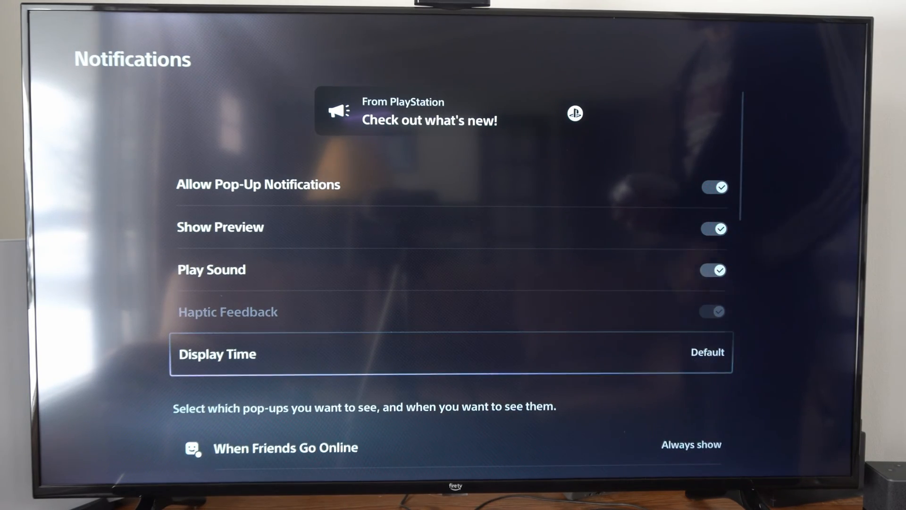
scroll(down, 3)
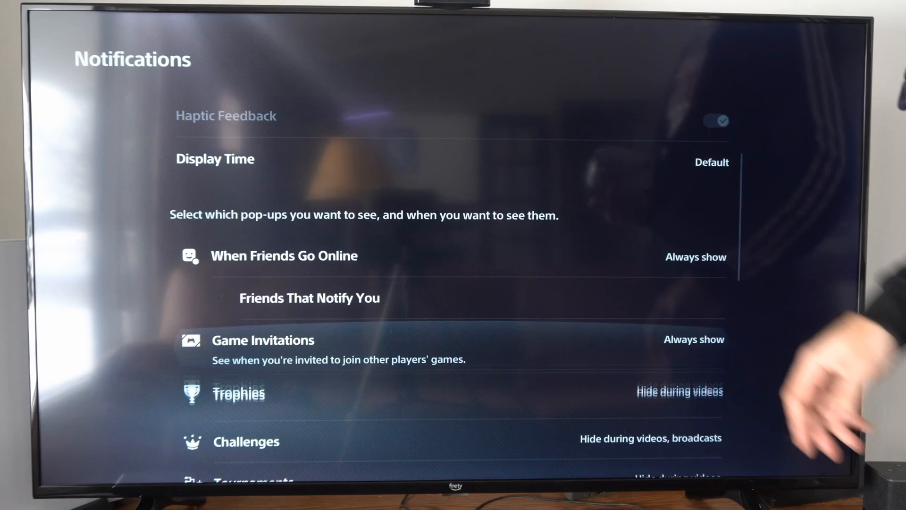